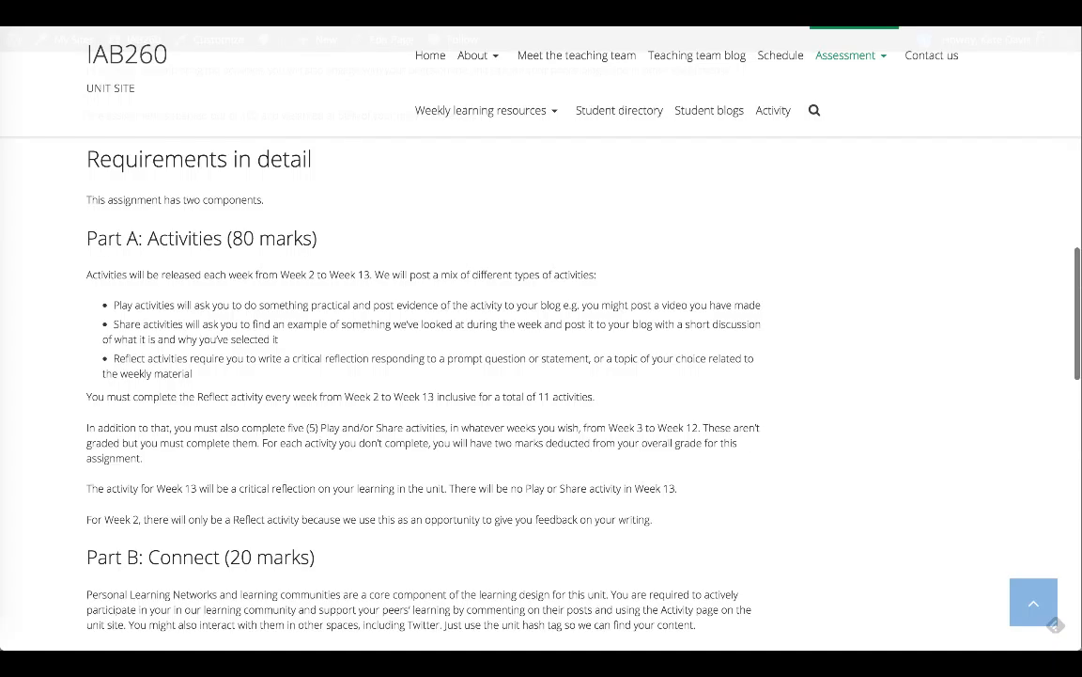
scroll(down, 3)
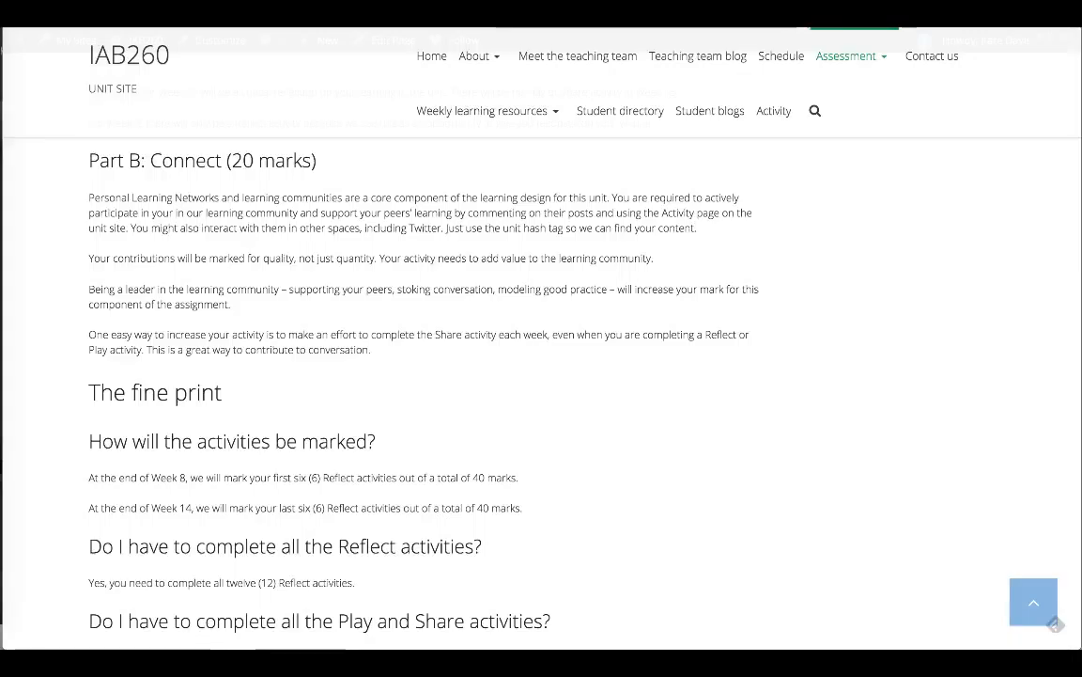
scroll(down, 3)
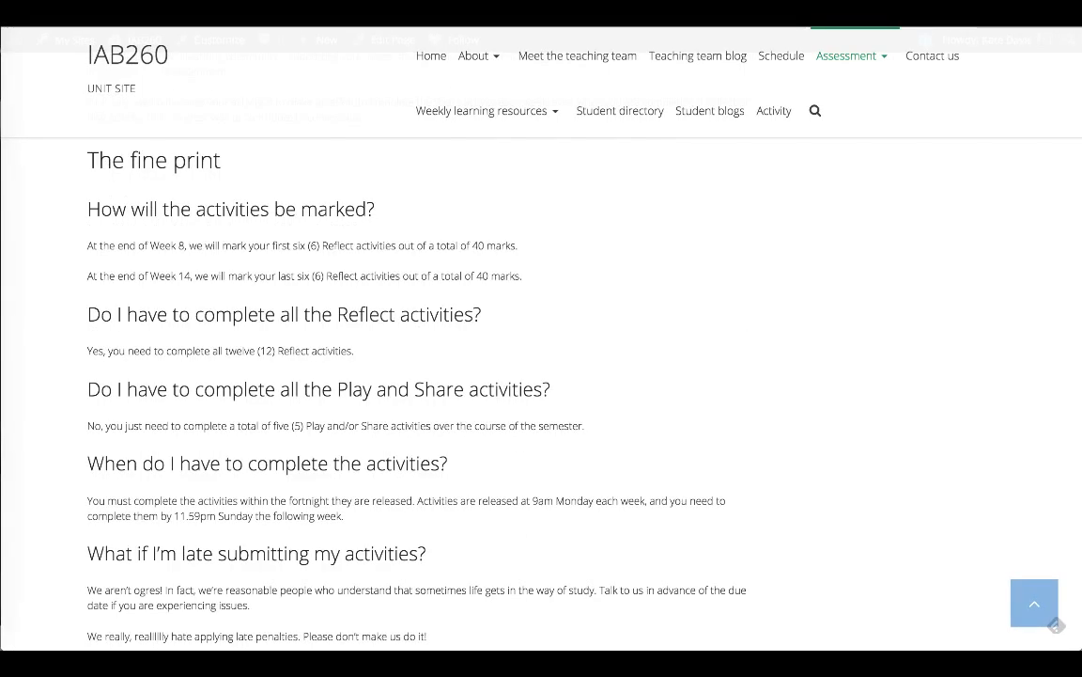